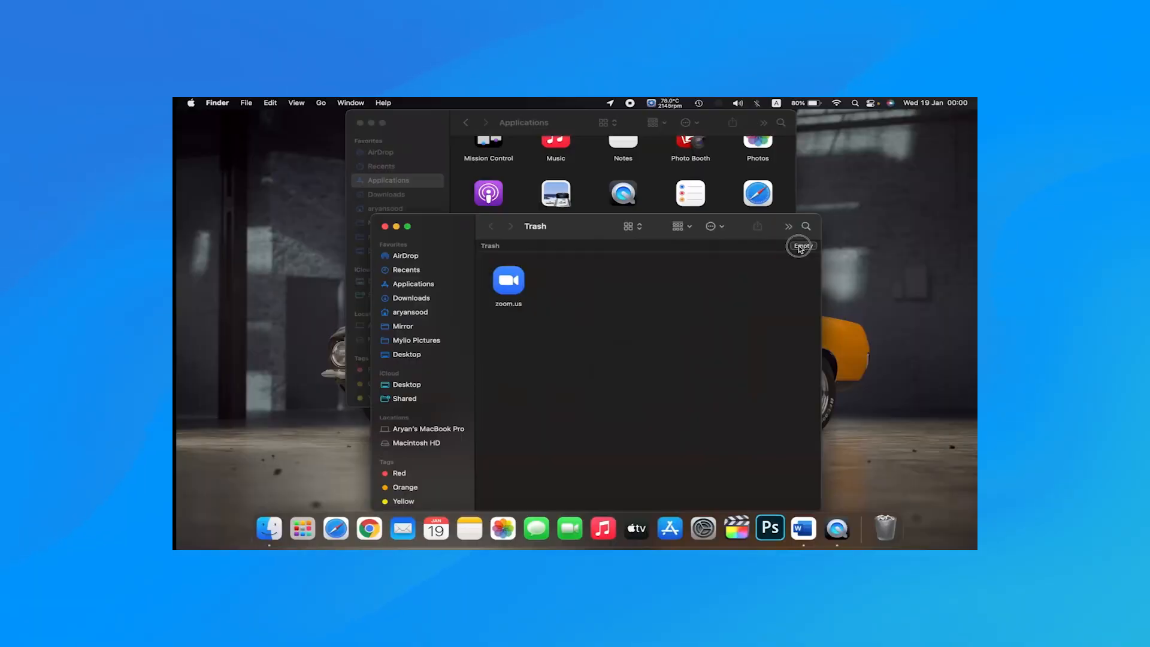
- Empty the Trash and confirm permanently erasing the zoom.us app
click(803, 247)
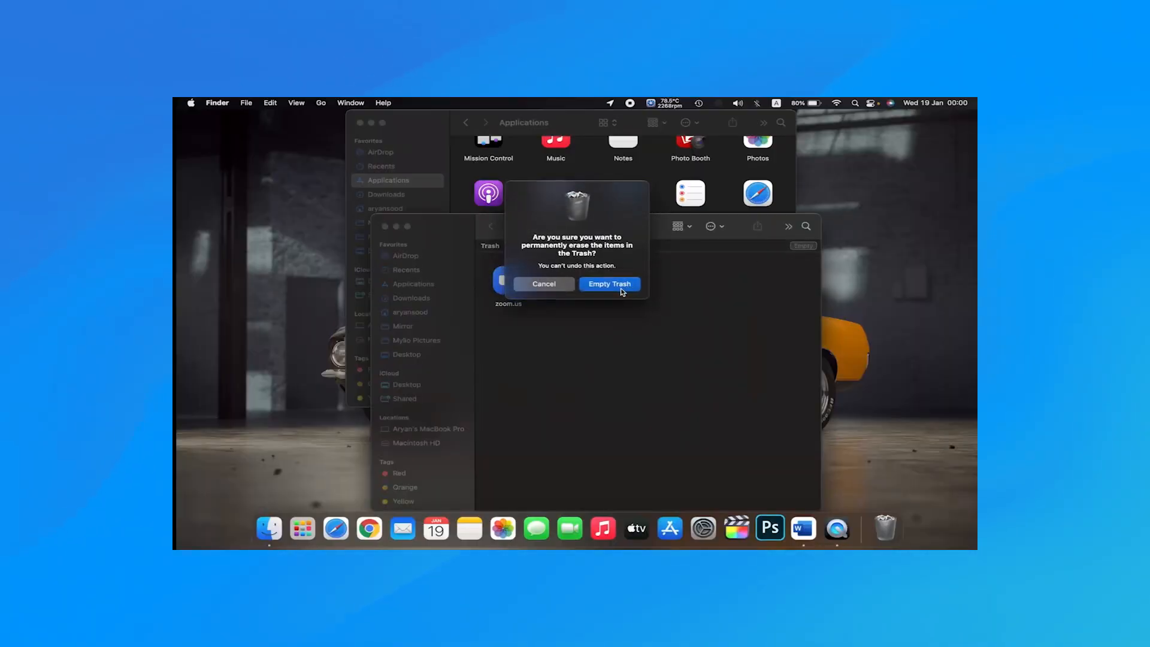
click(608, 284)
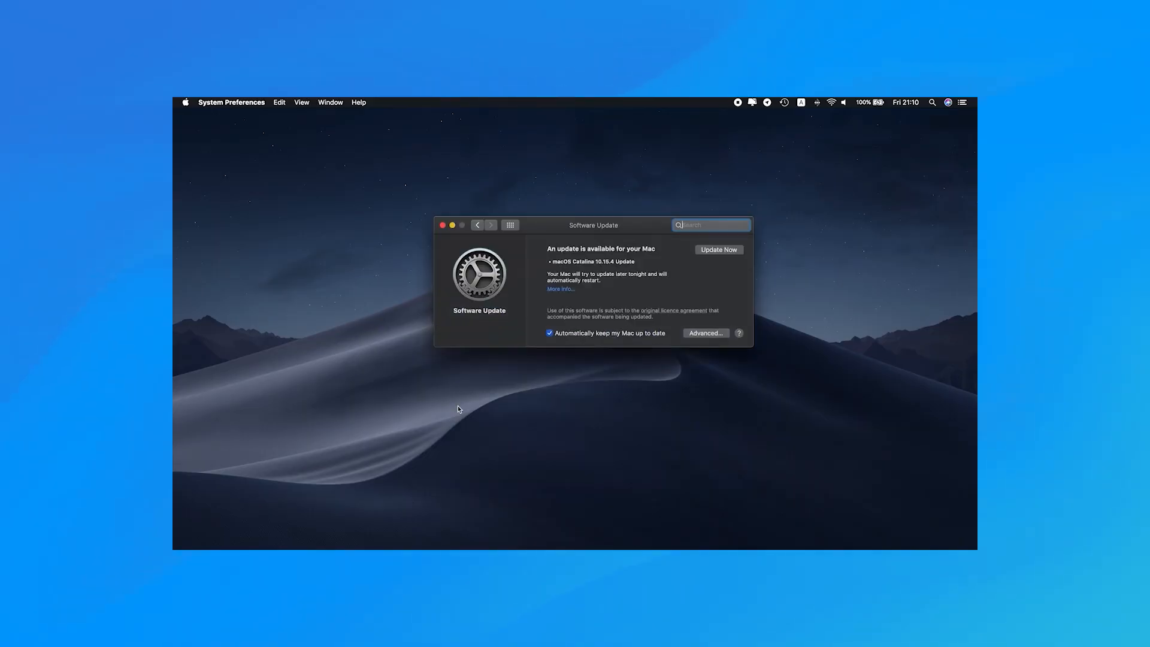
mouse_move(720, 243)
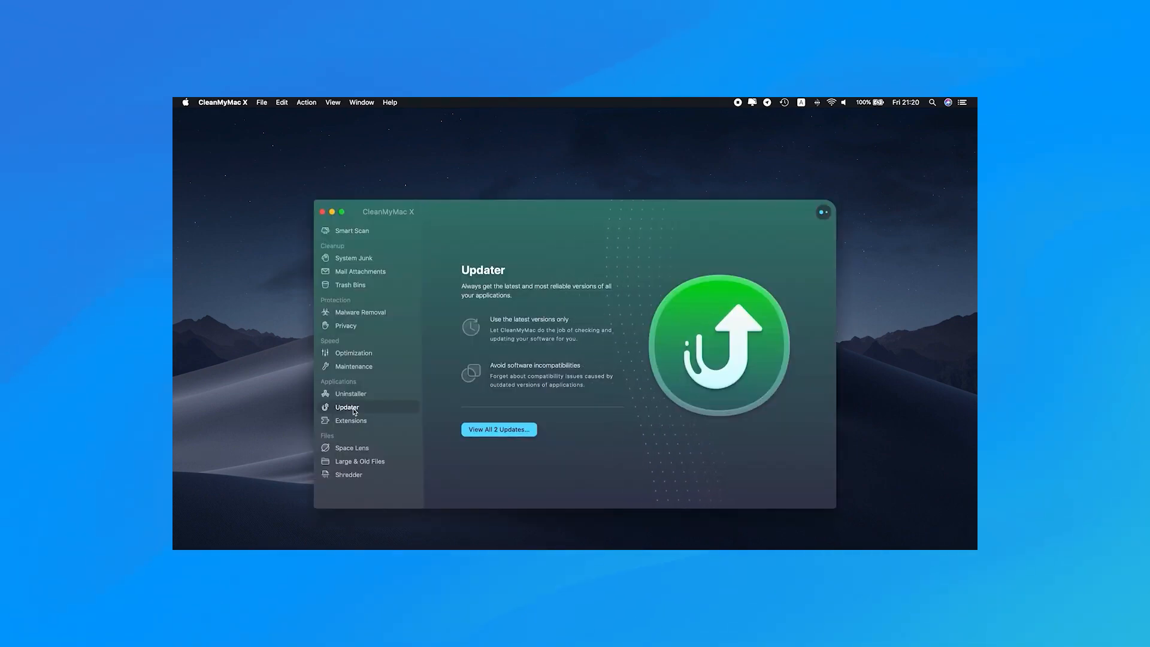
- From the two available app updates, select only Folx and start its update
click(498, 429)
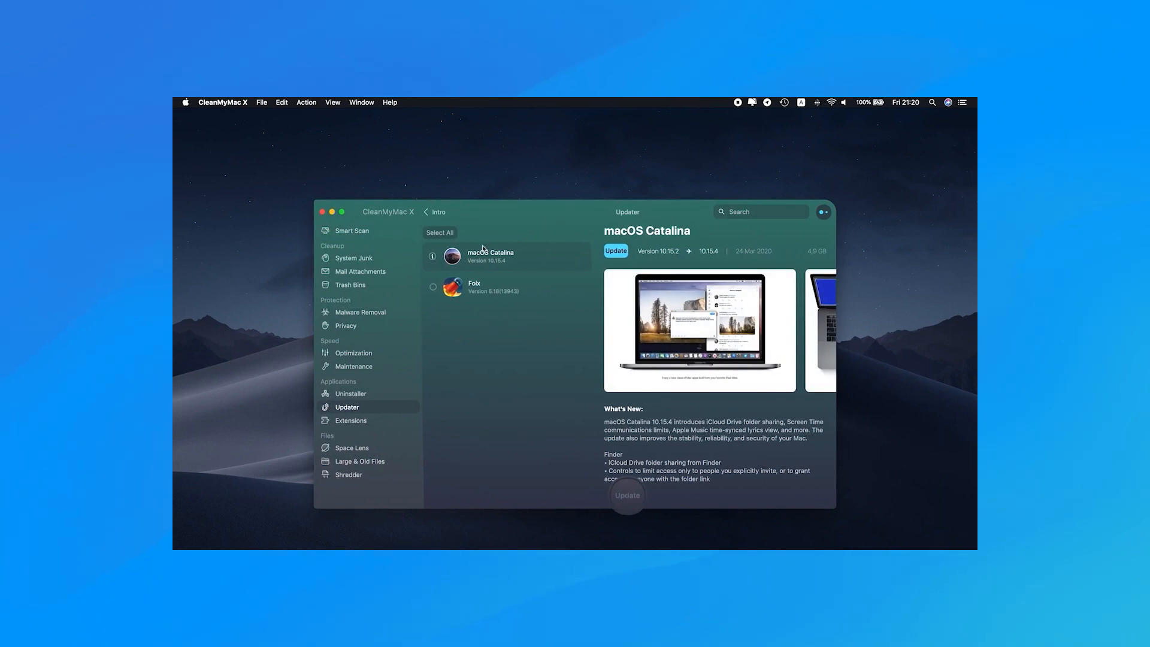
click(508, 287)
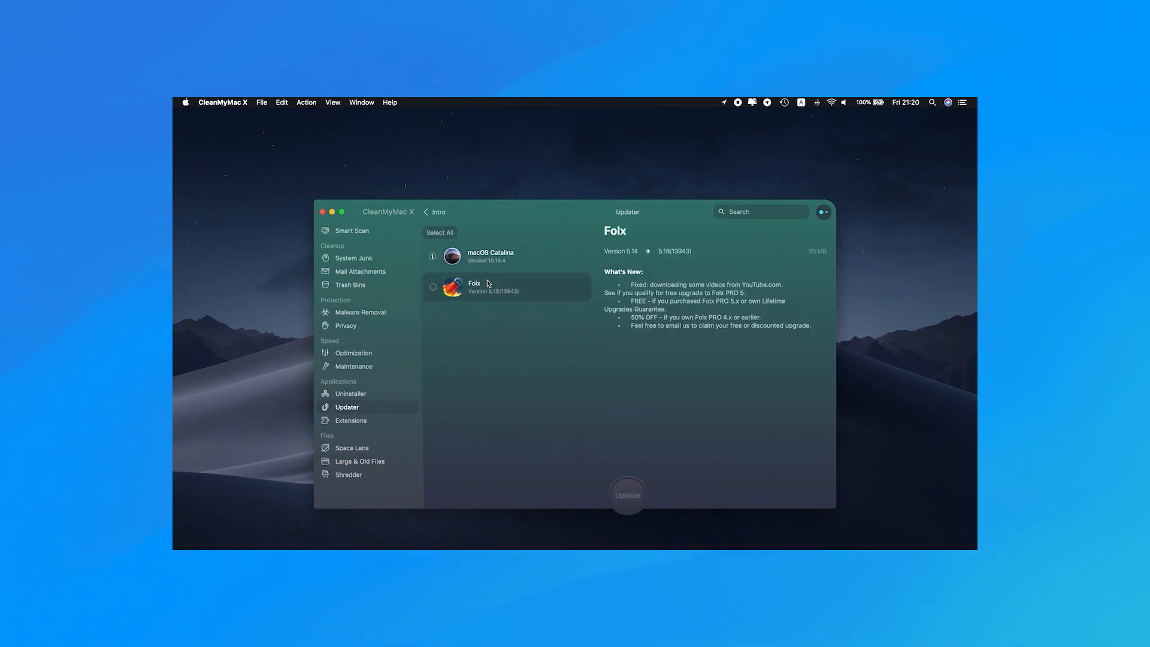
click(491, 255)
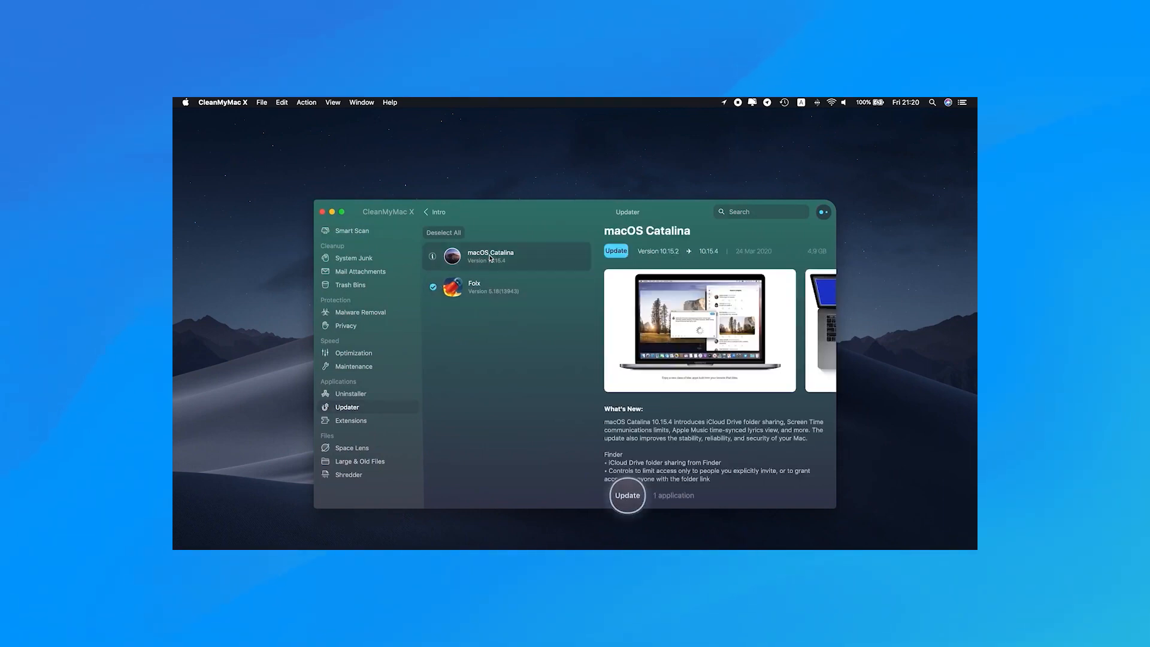
click(628, 496)
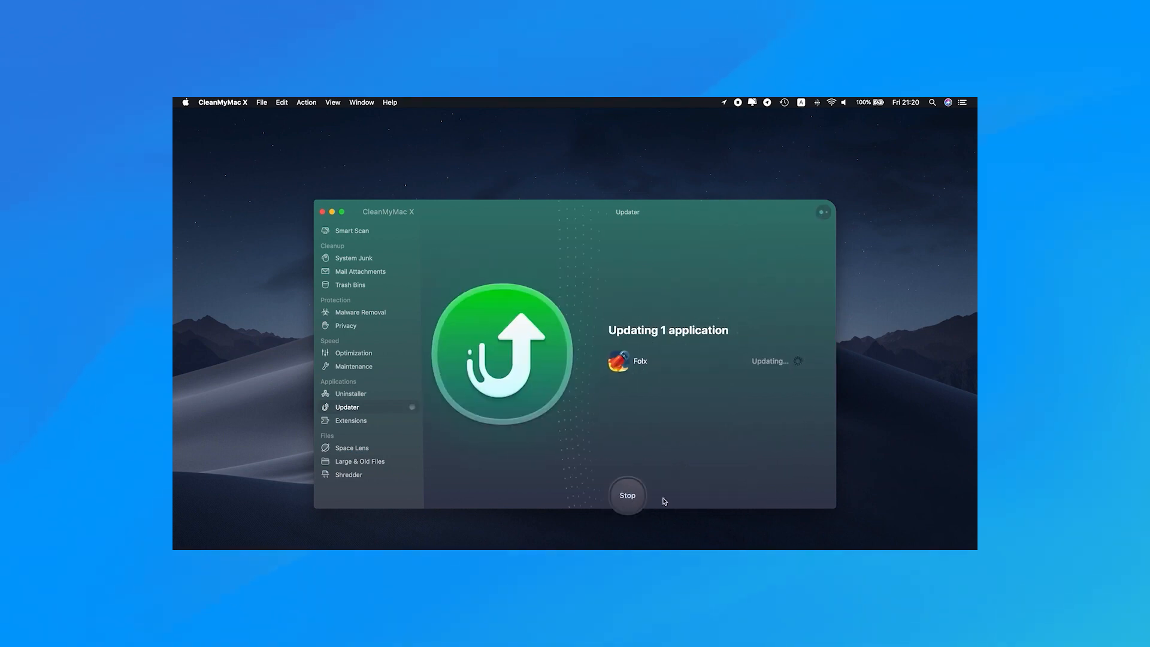